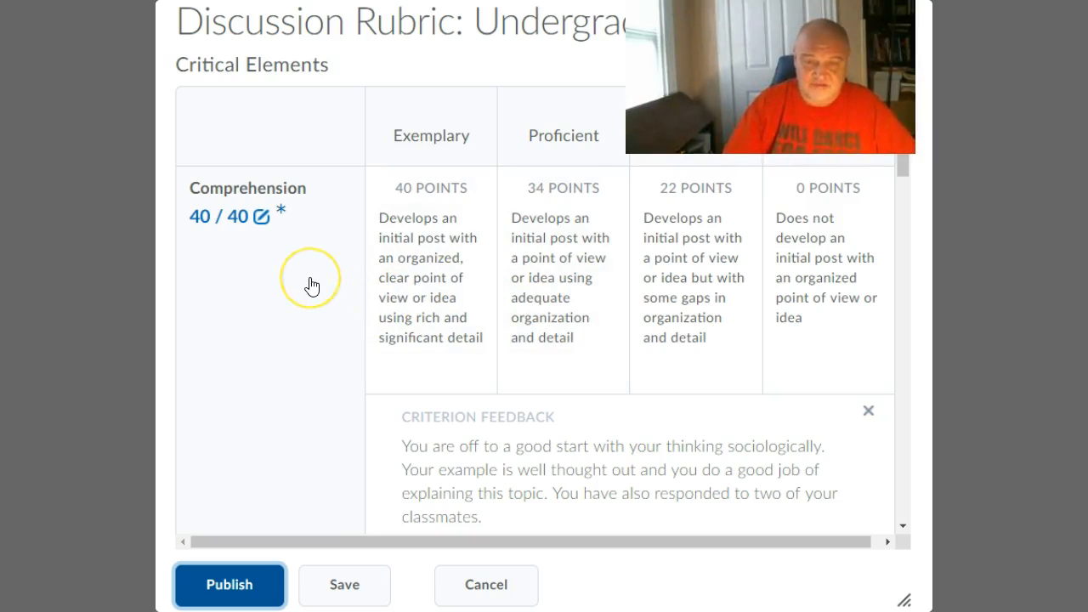
scroll("down", 3)
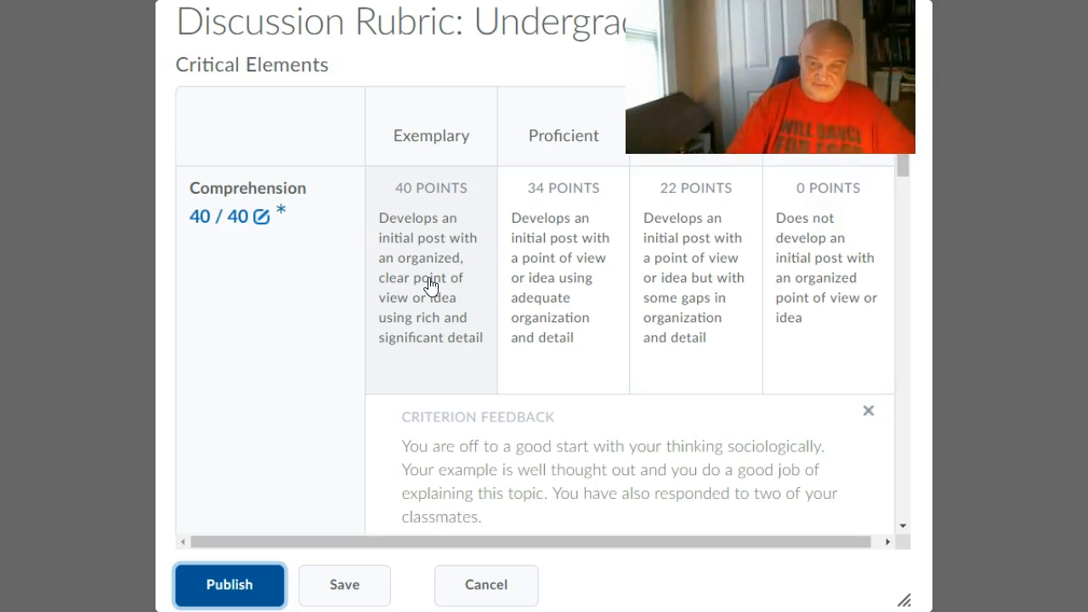
scroll("down", 3)
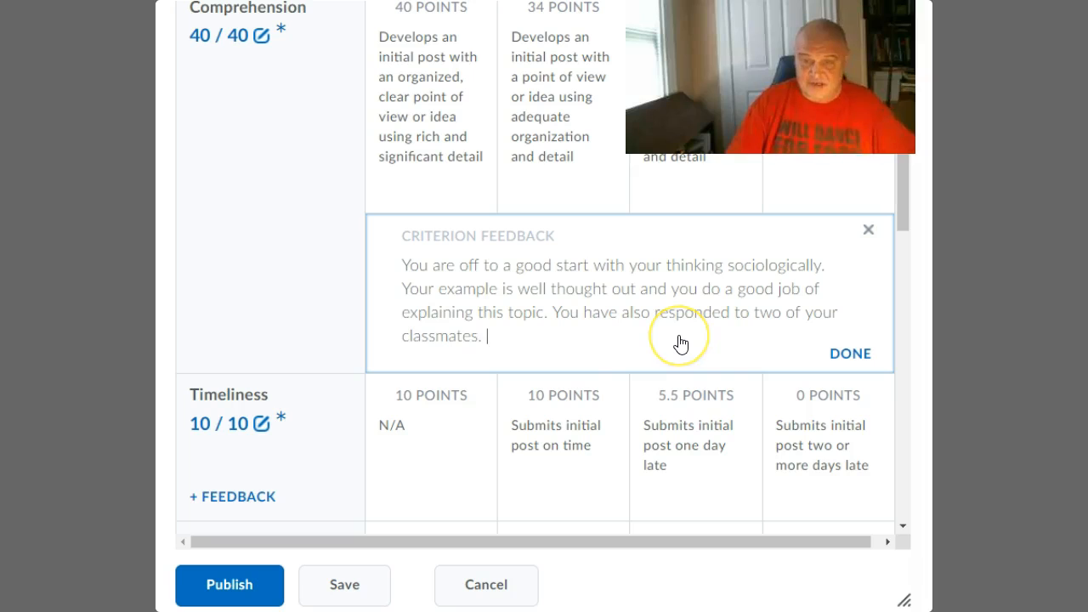
scroll("down", 3)
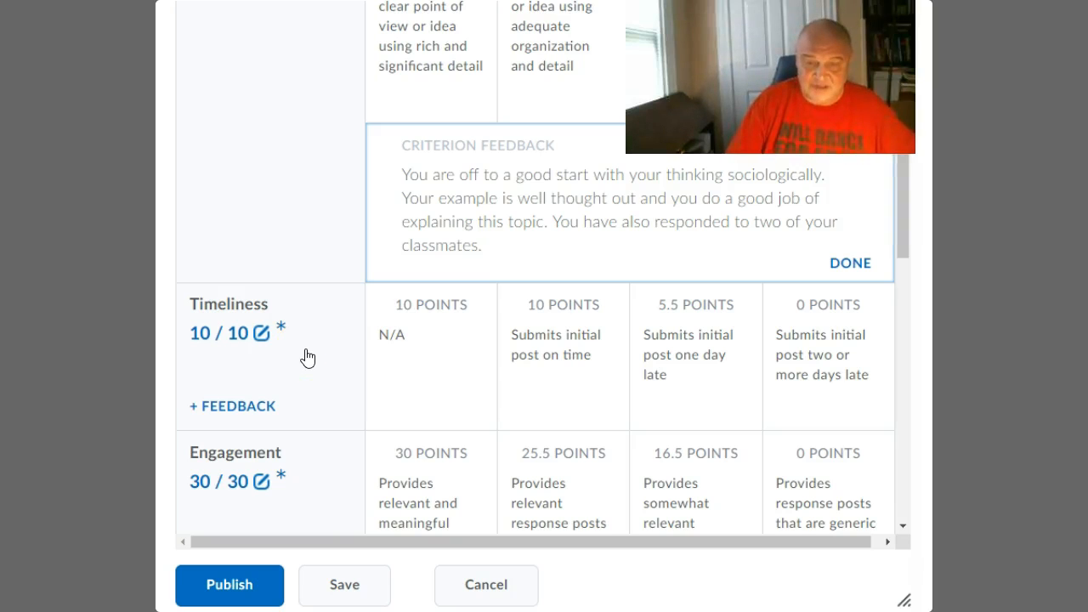
scroll("down", 3)
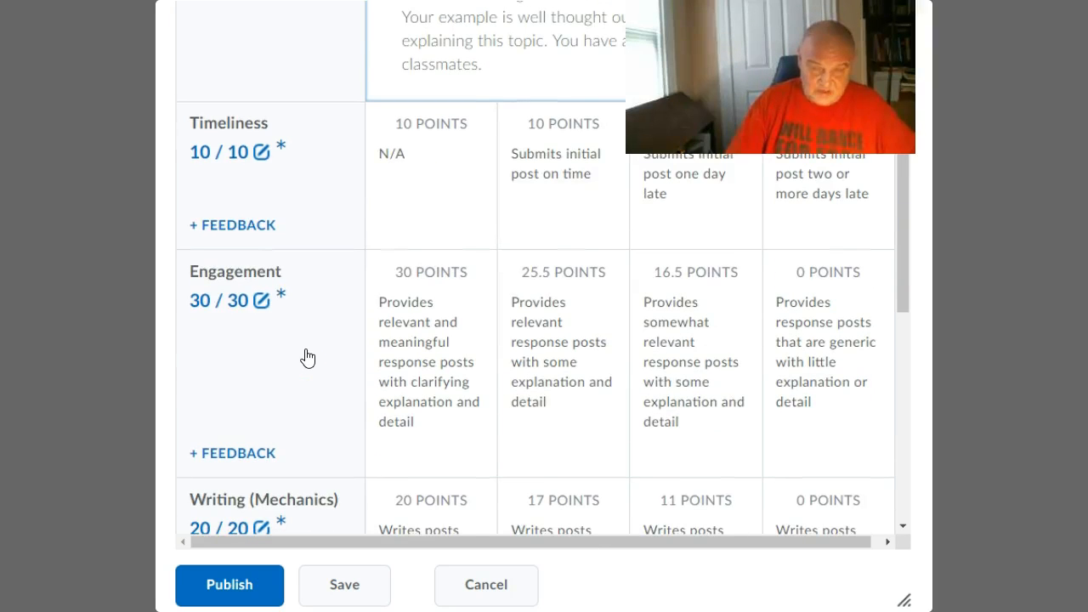
scroll("down", 3)
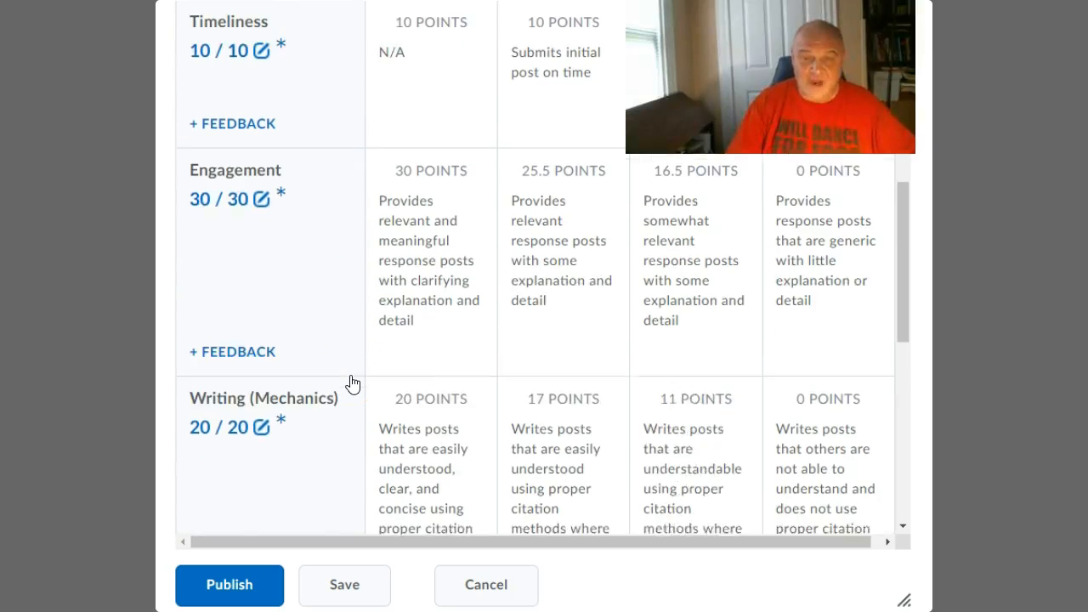
scroll("down", 3)
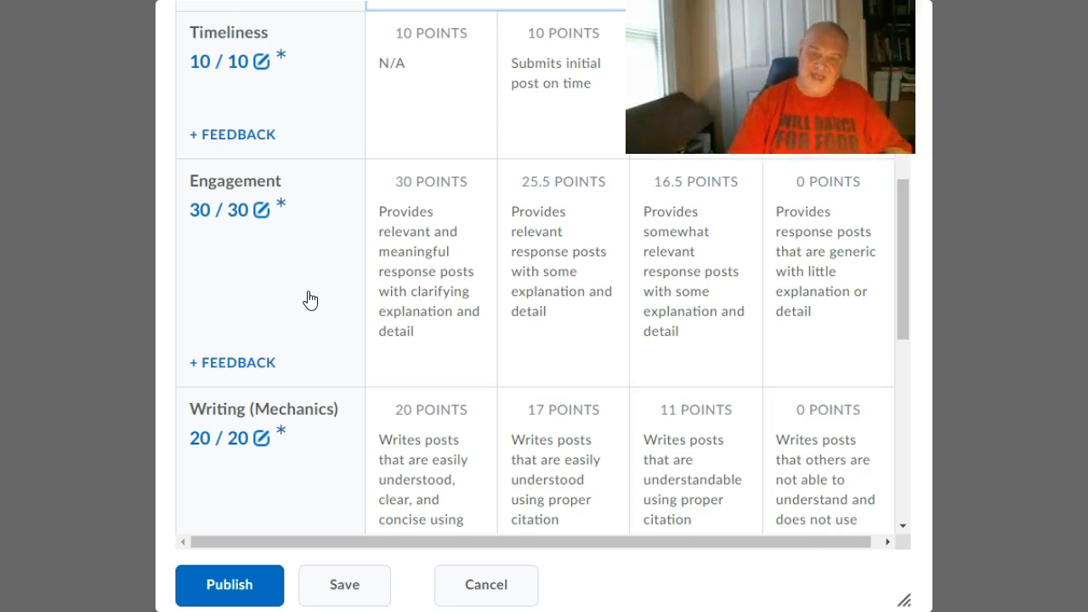
scroll("down", 3)
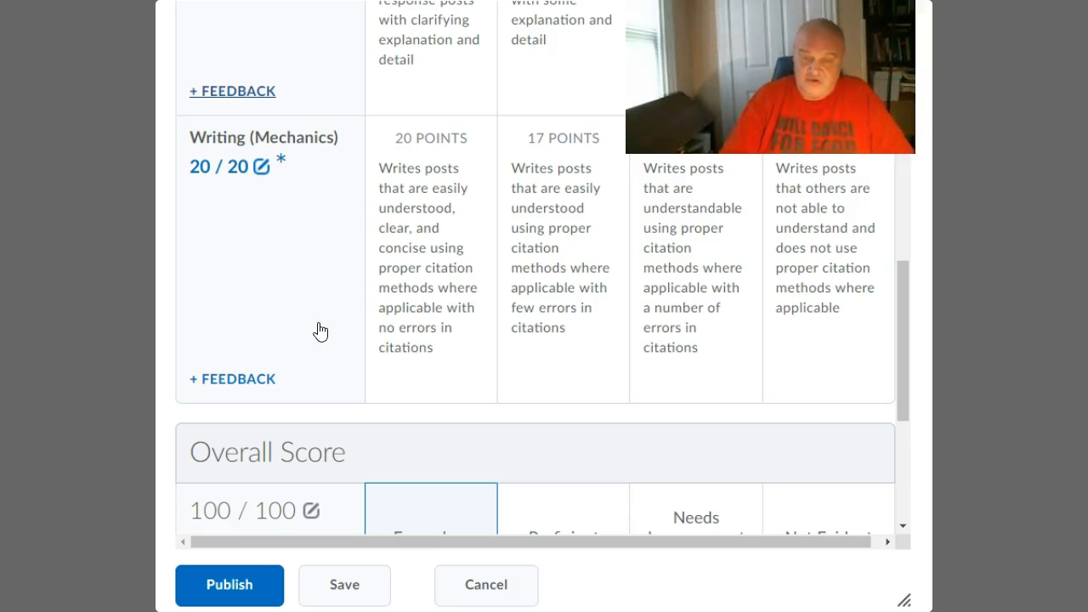
scroll("down", 3)
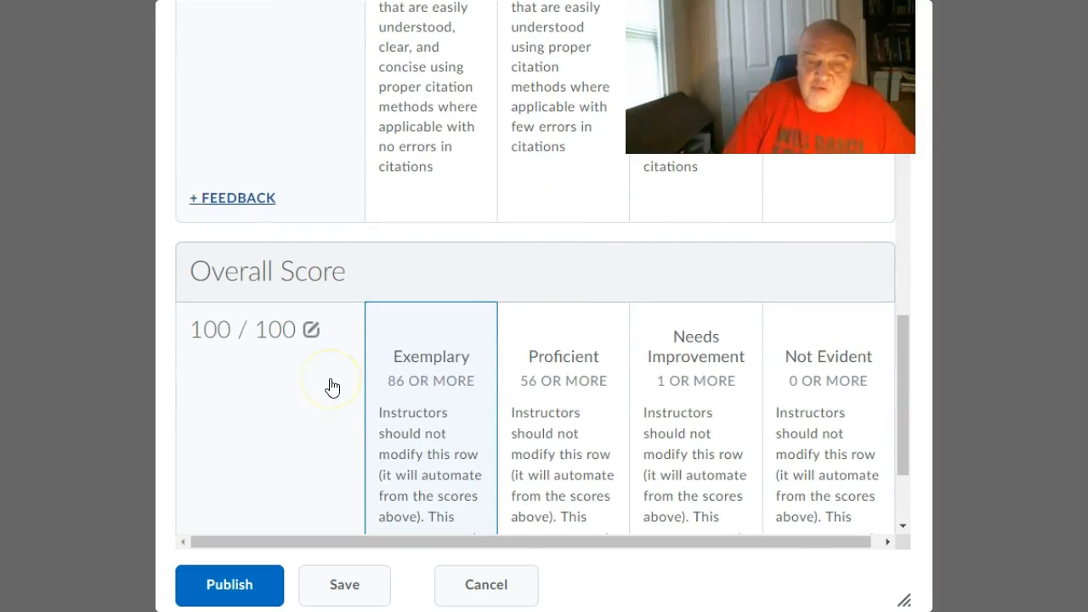